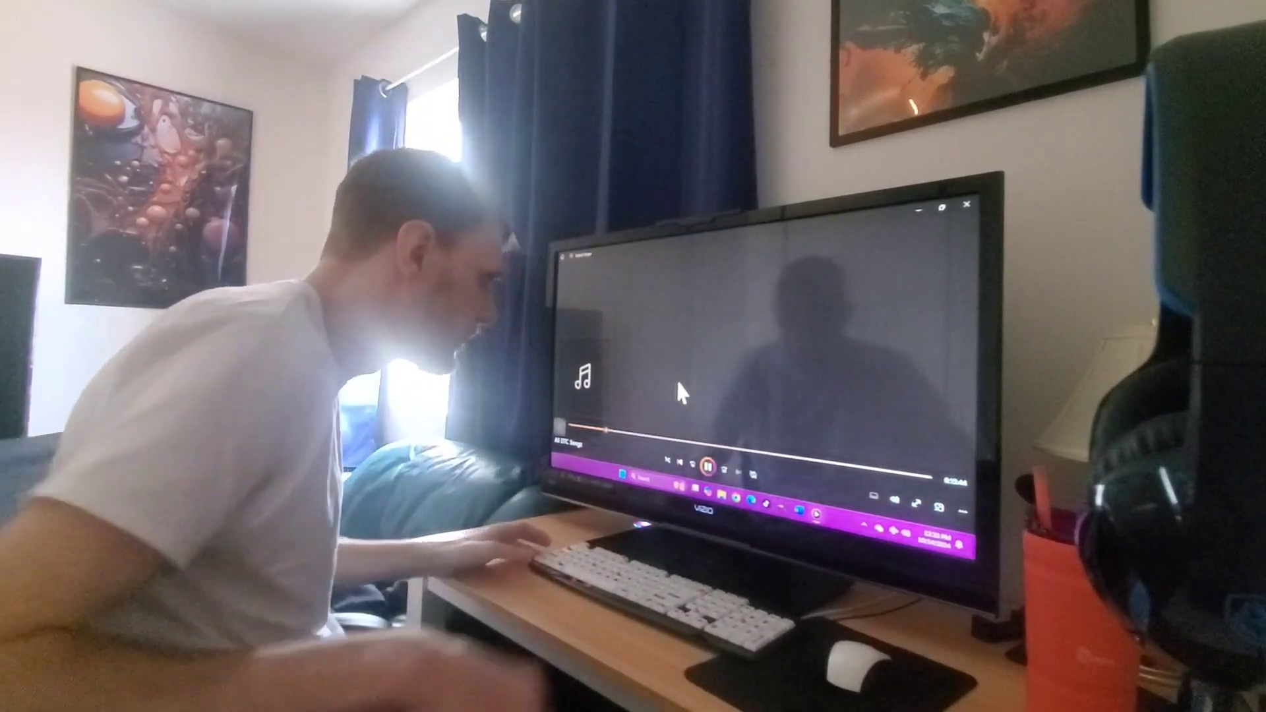
- Keep the All DTC Songs playlist playing and bring the Word document with Python code forward
click(710, 469)
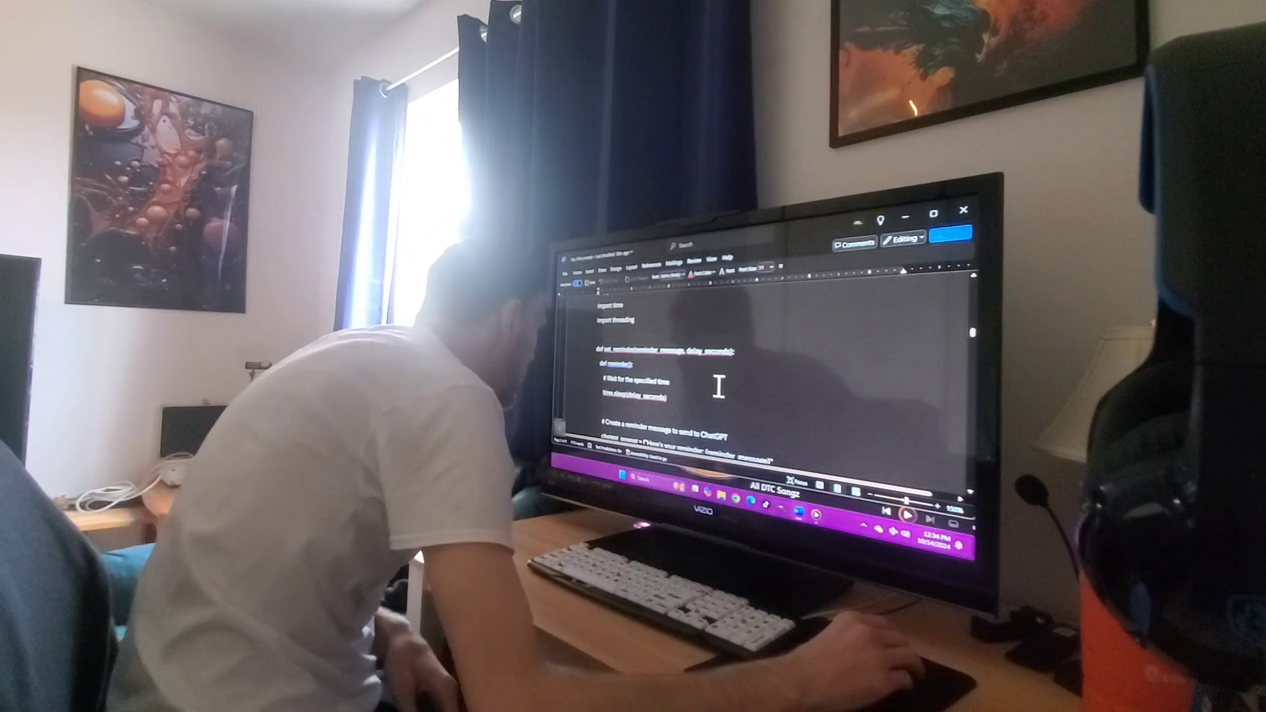
- Scroll from the Python code down to the numbered 'Hey Allie' voice app feature list
scroll(down, 3)
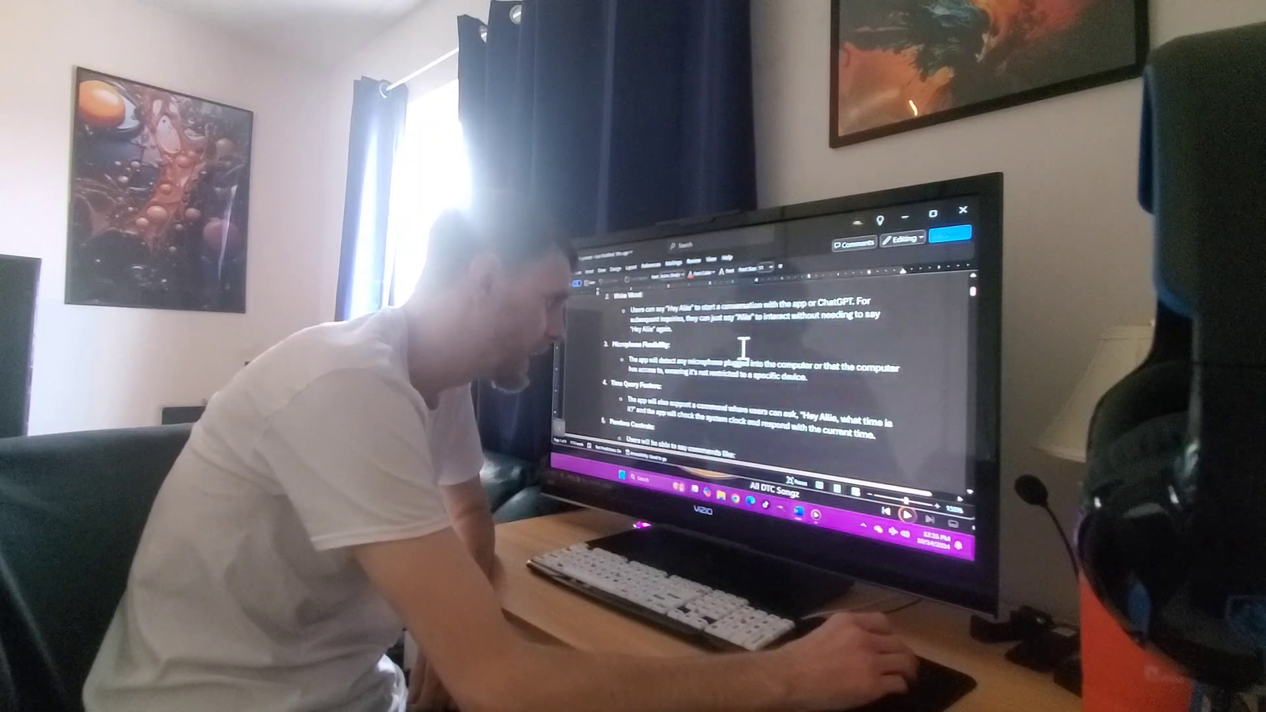
scroll(down, 3)
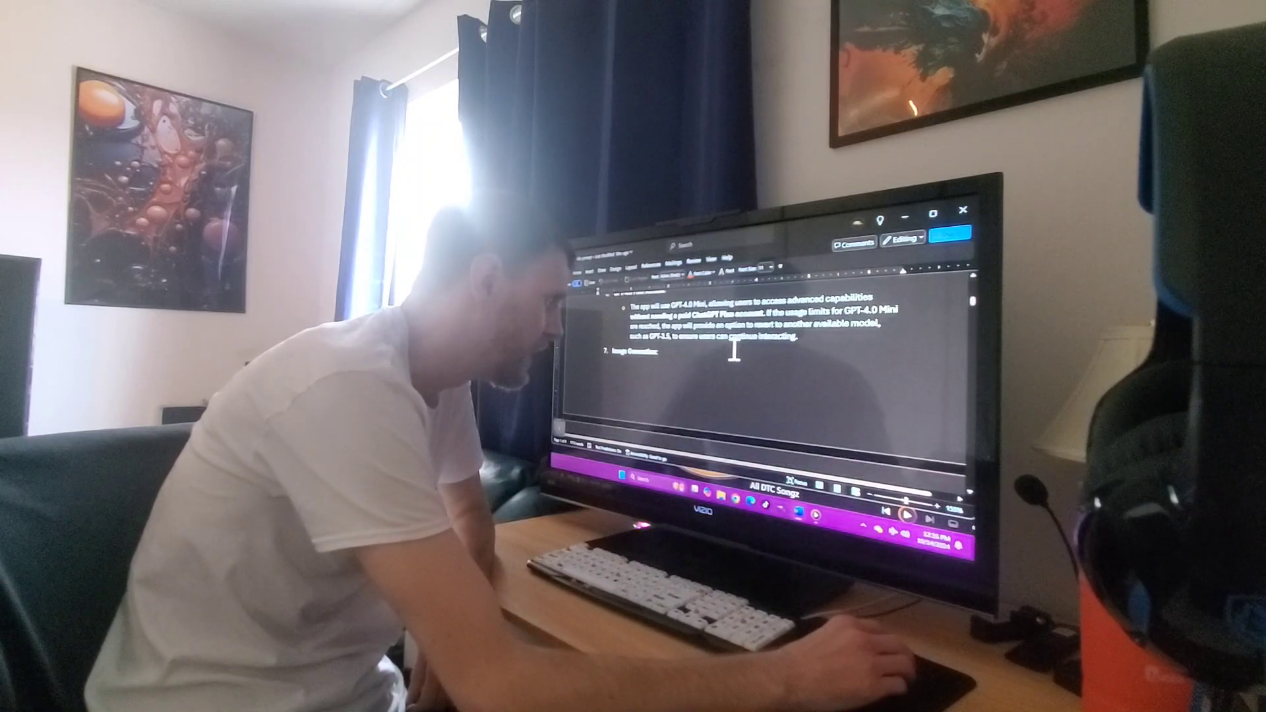
scroll(down, 3)
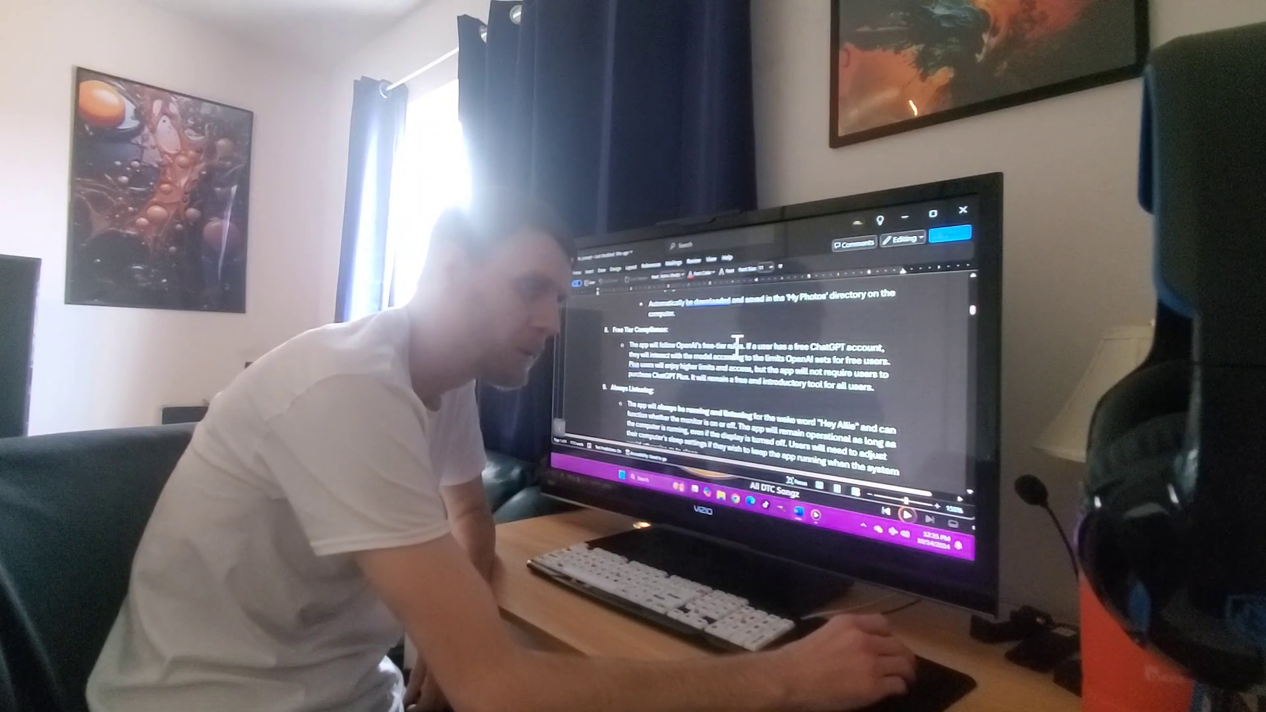